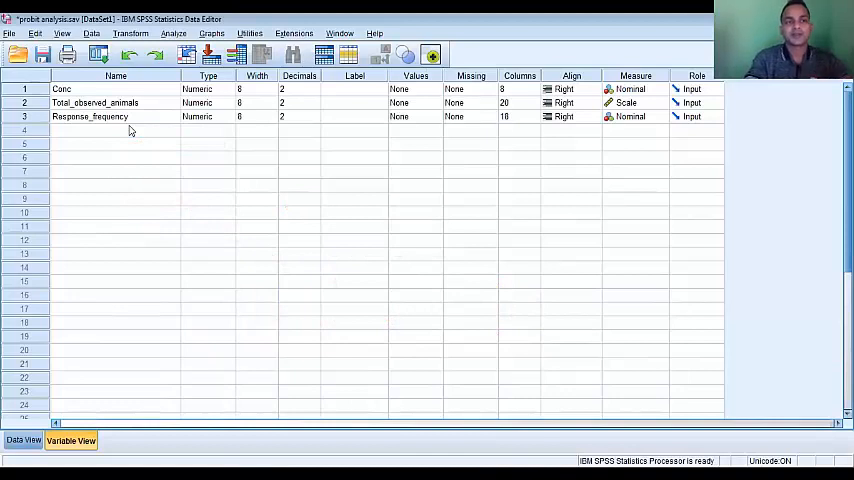
{"action": "mouse_move", "coordinate": [35, 362]}
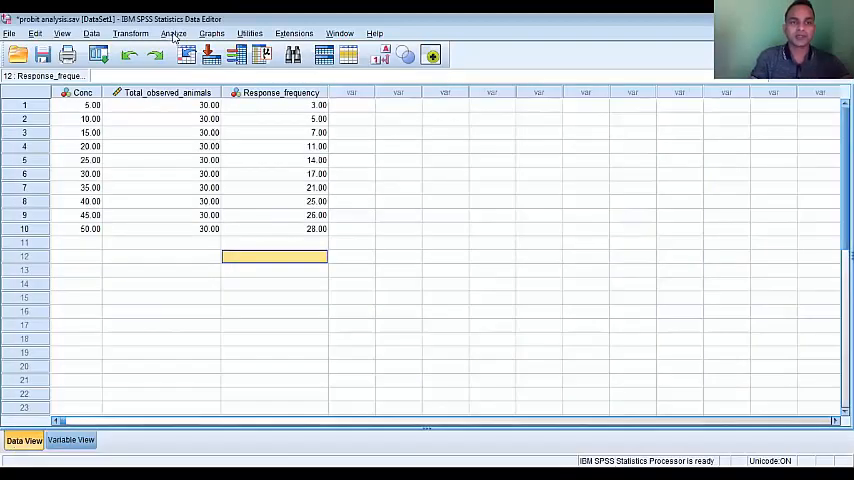
Choose Probit from the Analyze > Regression menu for the concentration-response data
{"action": "left_click", "coordinate": [174, 33]}
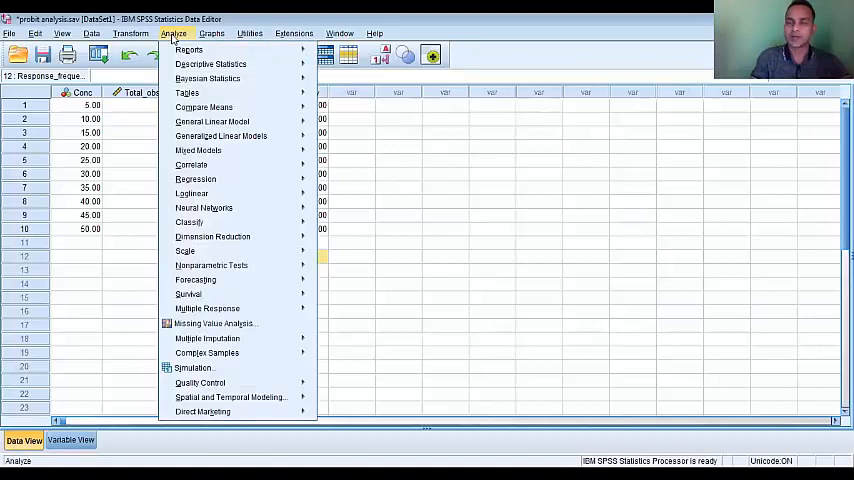
{"action": "mouse_move", "coordinate": [204, 207]}
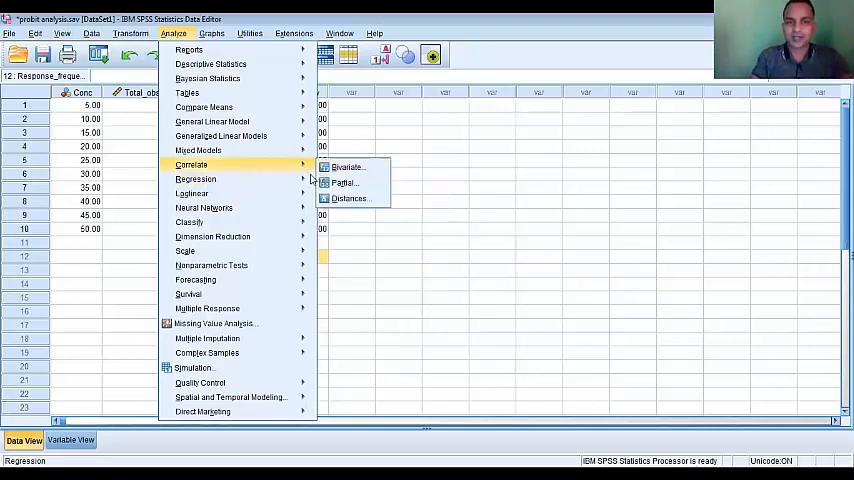
{"action": "mouse_move", "coordinate": [192, 193]}
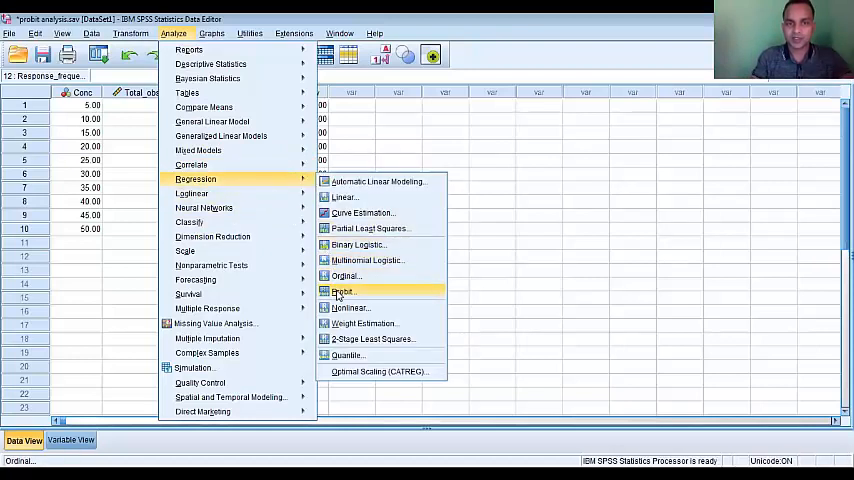
{"action": "left_click", "coordinate": [343, 291]}
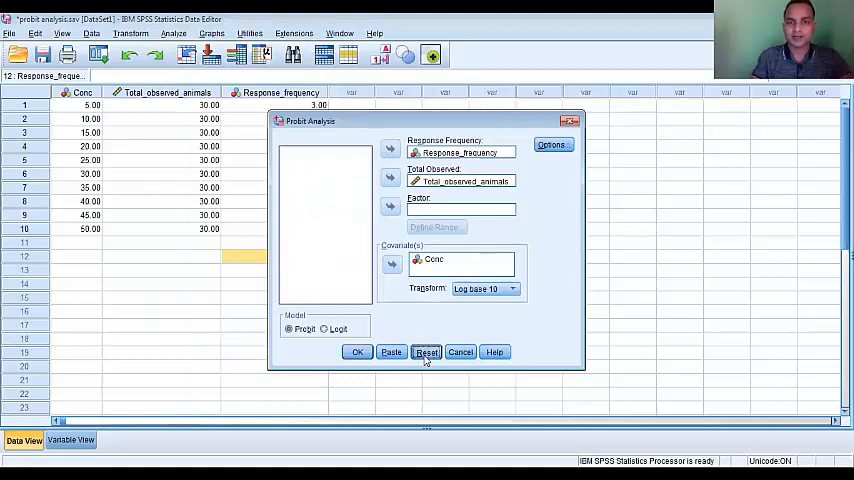
Reset the Probit dialog, using Total_observed_animals as total and Response_frequency as response
{"action": "left_click", "coordinate": [426, 352]}
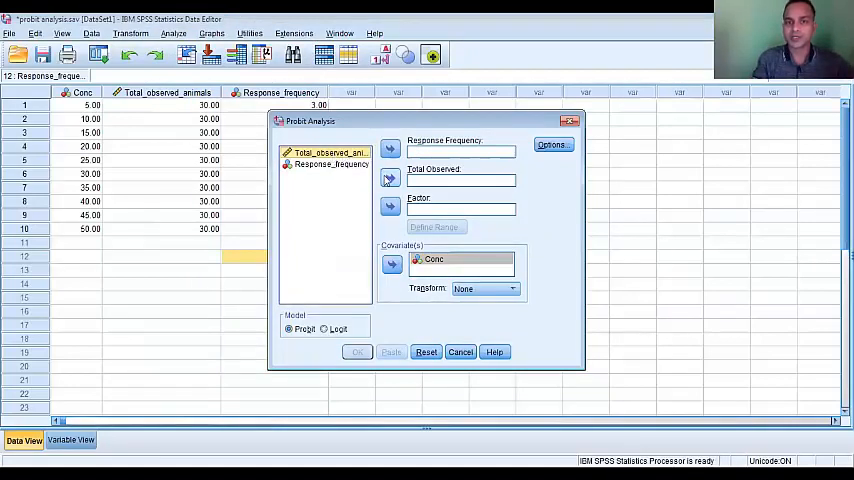
{"action": "left_click", "coordinate": [389, 178]}
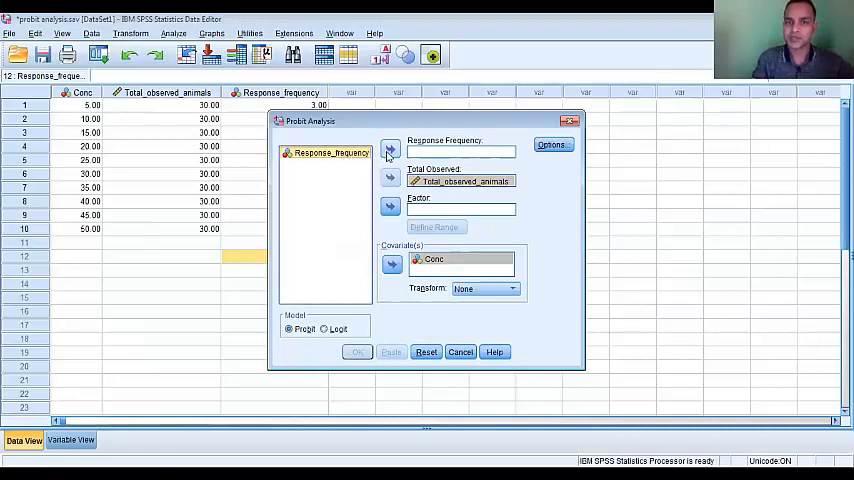
{"action": "left_click", "coordinate": [390, 150]}
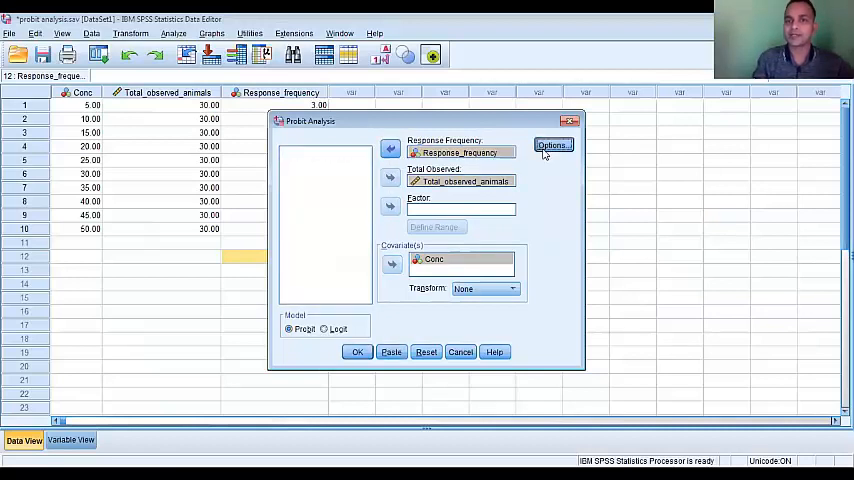
Enter 05 in Options, log base 10 transform concentration, and run the analysis
{"action": "left_click", "coordinate": [551, 145]}
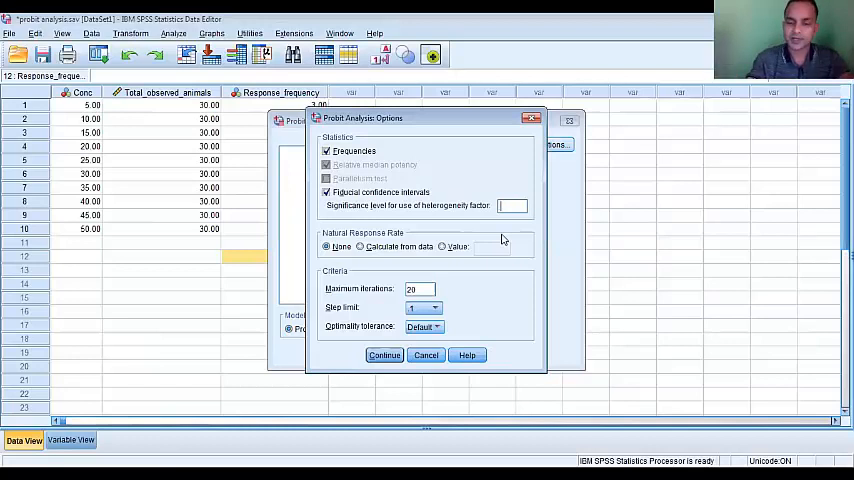
{"action": "type", "text": "05"}
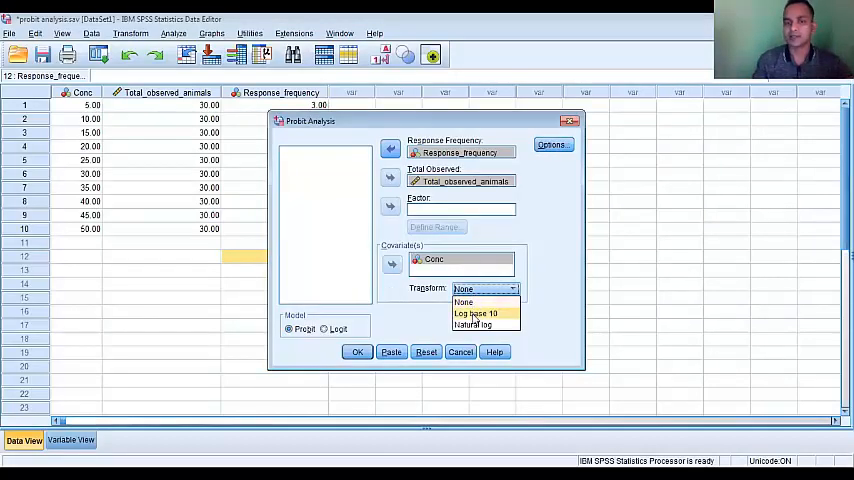
{"action": "left_click", "coordinate": [476, 313]}
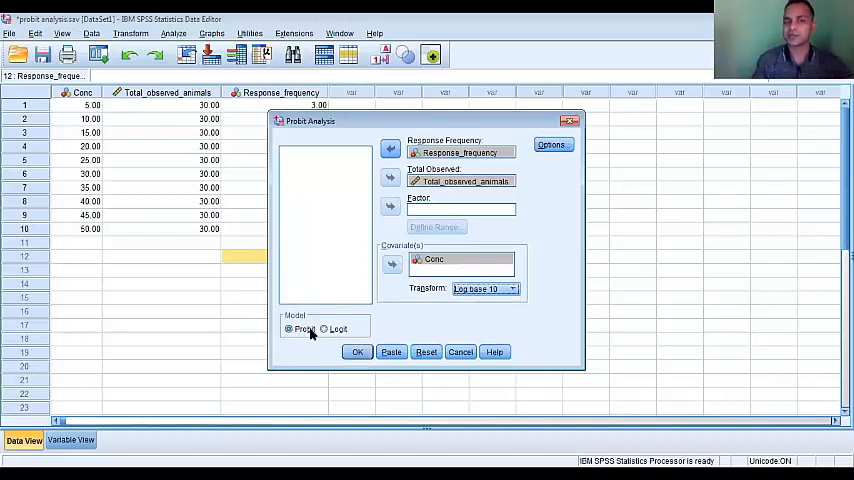
{"action": "mouse_move", "coordinate": [323, 341]}
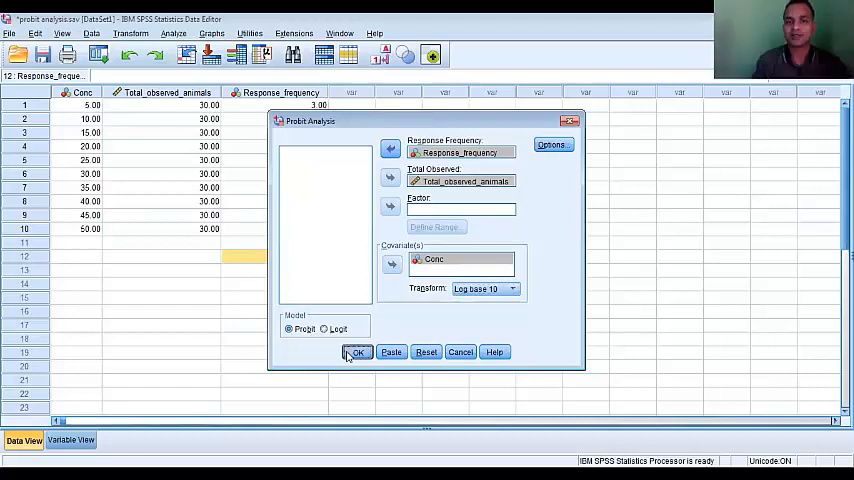
{"action": "left_click", "coordinate": [356, 351]}
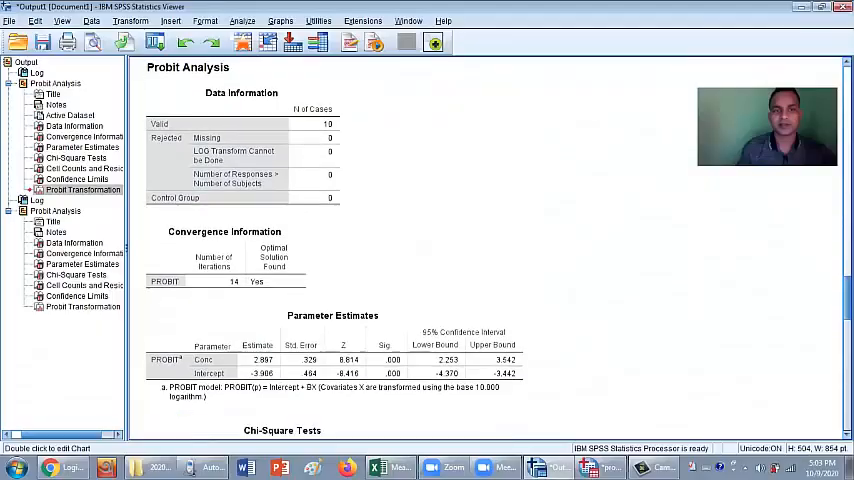
{"action": "scroll", "scroll_direction": "down", "scroll_amount": 3}
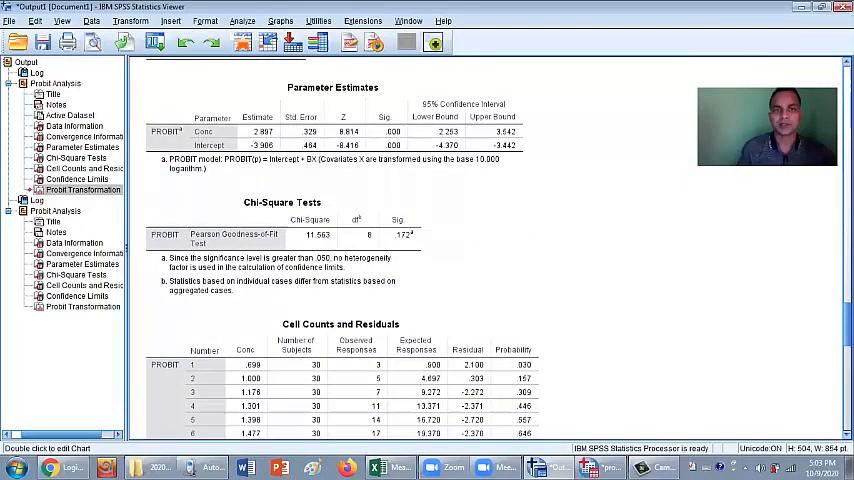
{"action": "scroll", "scroll_direction": "up", "scroll_amount": 3}
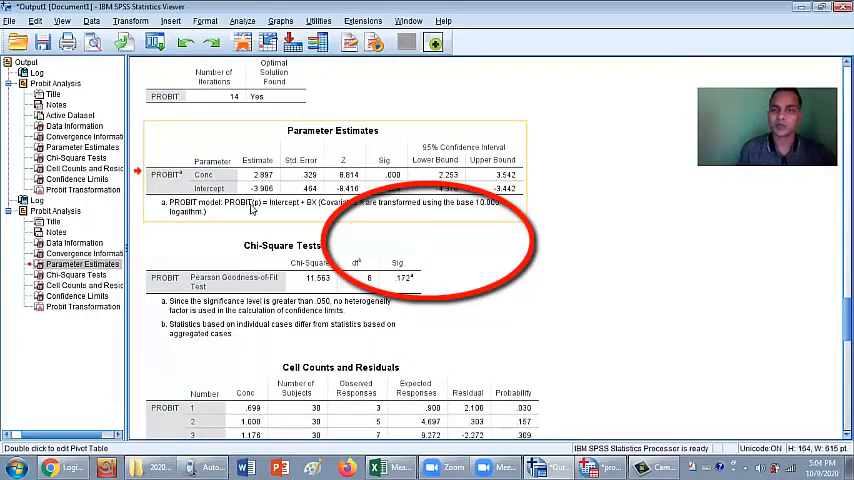
{"action": "mouse_move", "coordinate": [280, 218]}
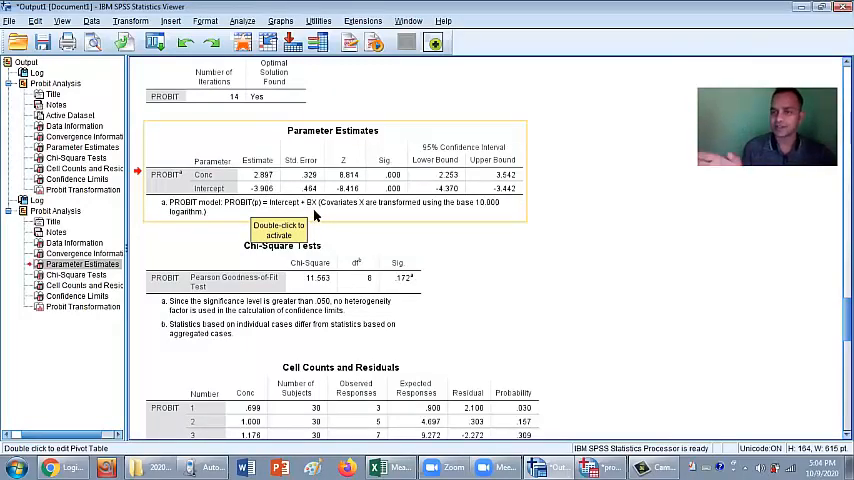
{"action": "mouse_move", "coordinate": [312, 215]}
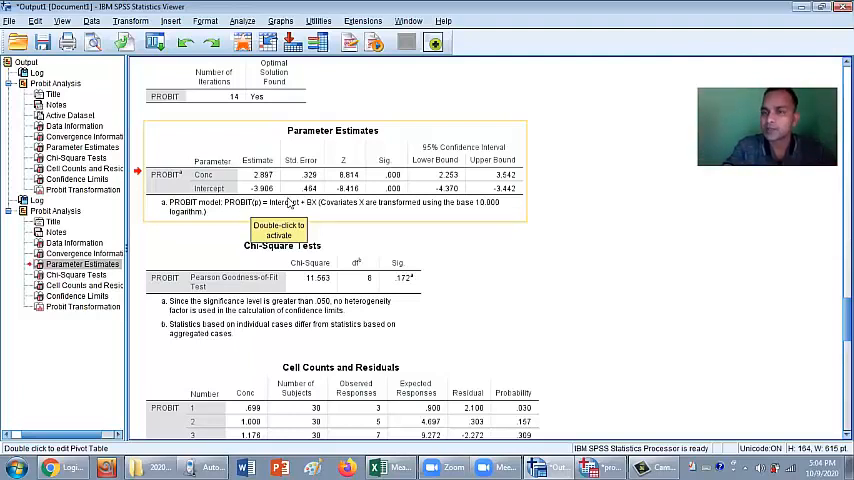
{"action": "mouse_move", "coordinate": [520, 223]}
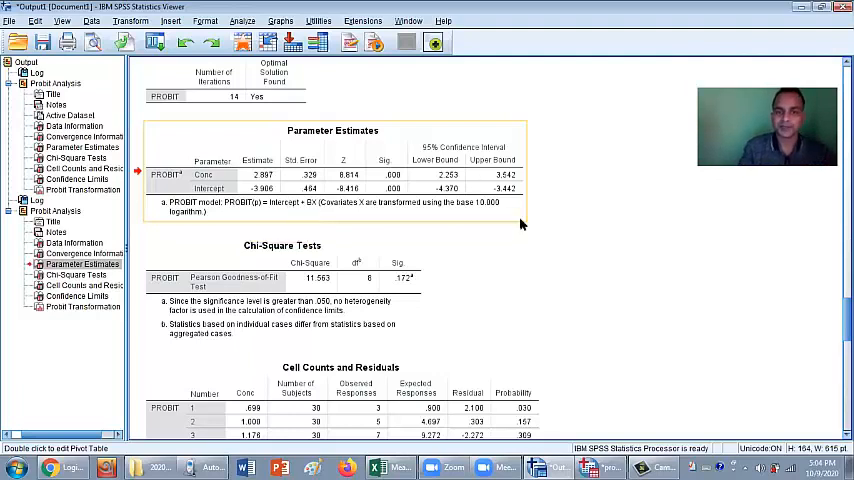
{"action": "mouse_move", "coordinate": [335, 290]}
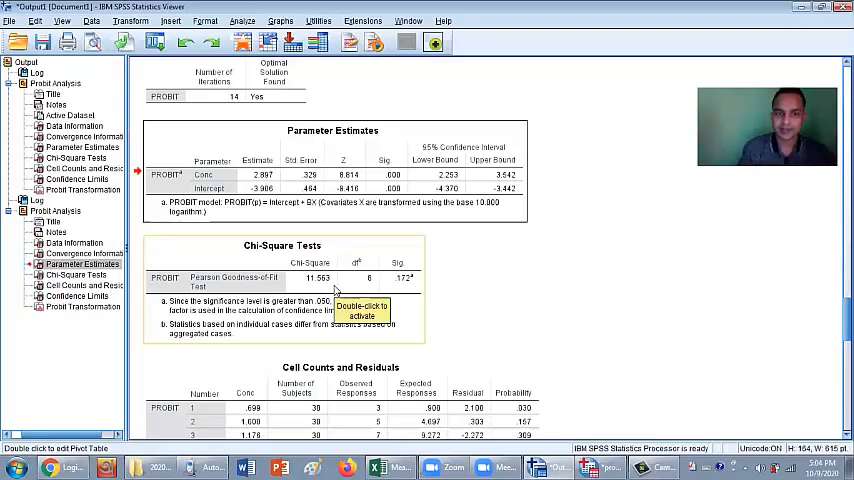
{"action": "scroll", "scroll_direction": "down", "scroll_amount": 3}
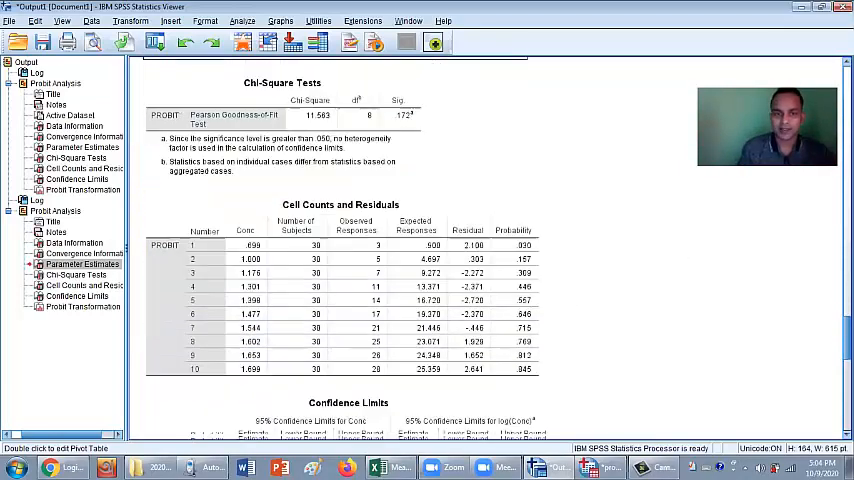
{"action": "scroll", "scroll_direction": "down", "scroll_amount": 3}
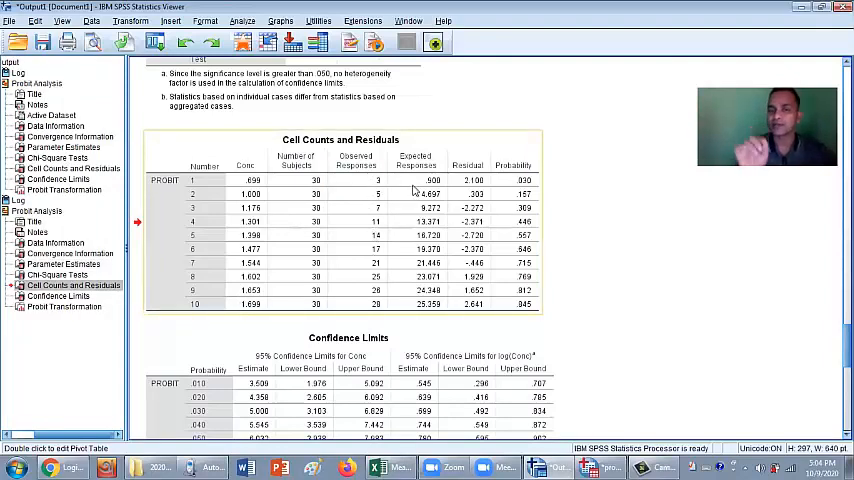
{"action": "mouse_move", "coordinate": [430, 194]}
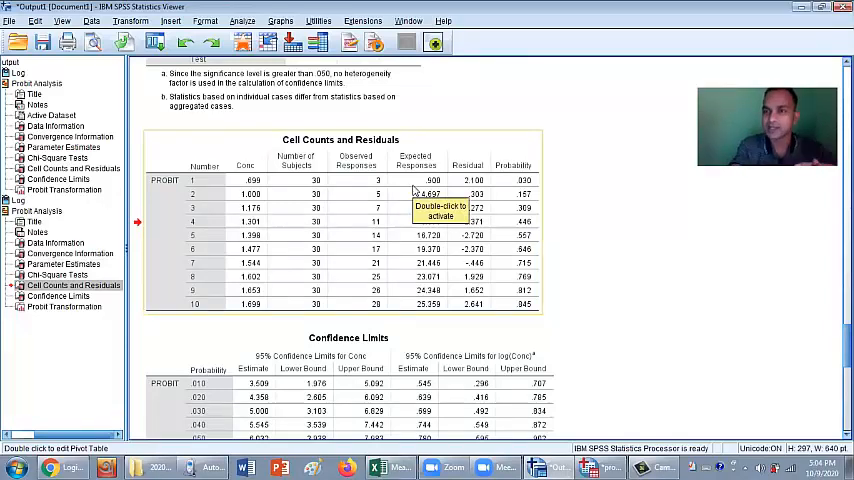
{"action": "mouse_move", "coordinate": [480, 167]}
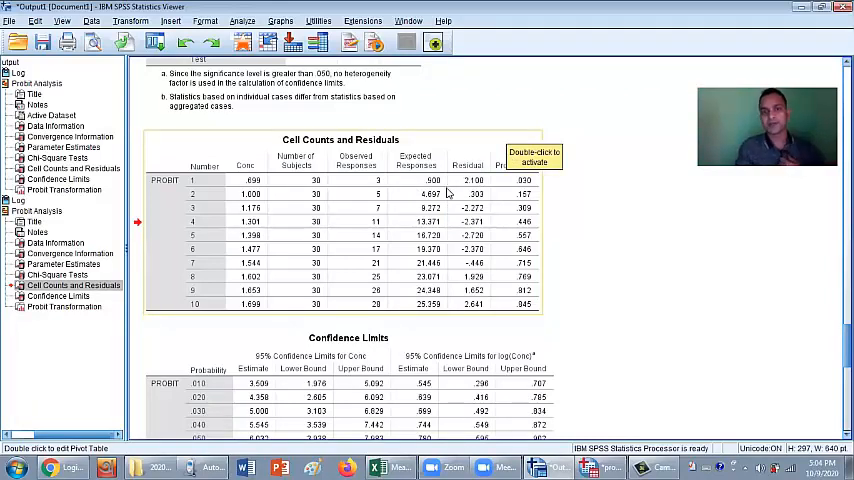
{"action": "mouse_move", "coordinate": [388, 209]}
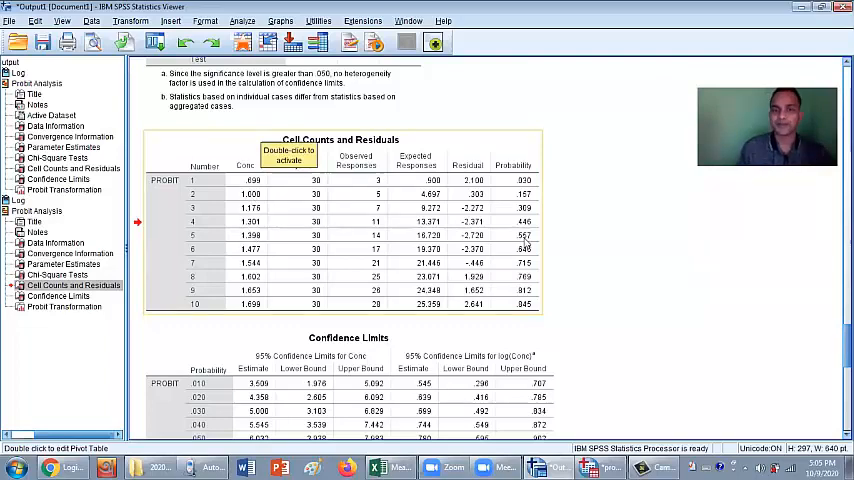
{"action": "scroll", "scroll_direction": "down", "scroll_amount": 3}
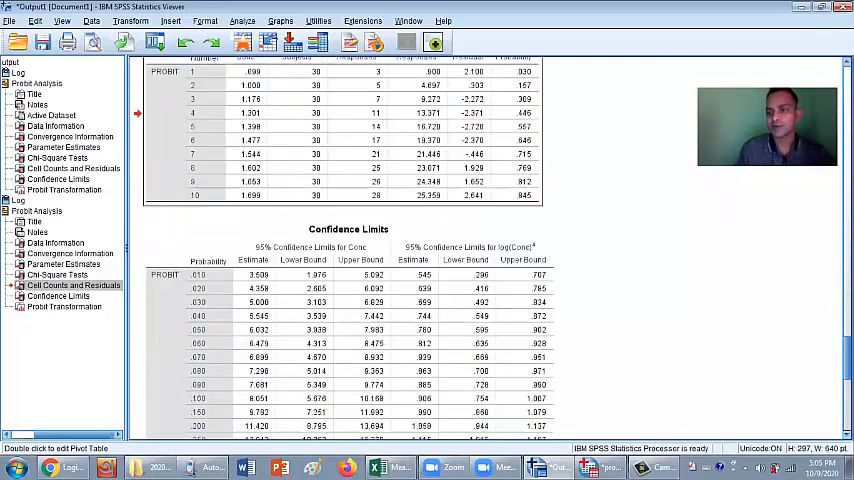
{"action": "scroll", "scroll_direction": "down", "scroll_amount": 3}
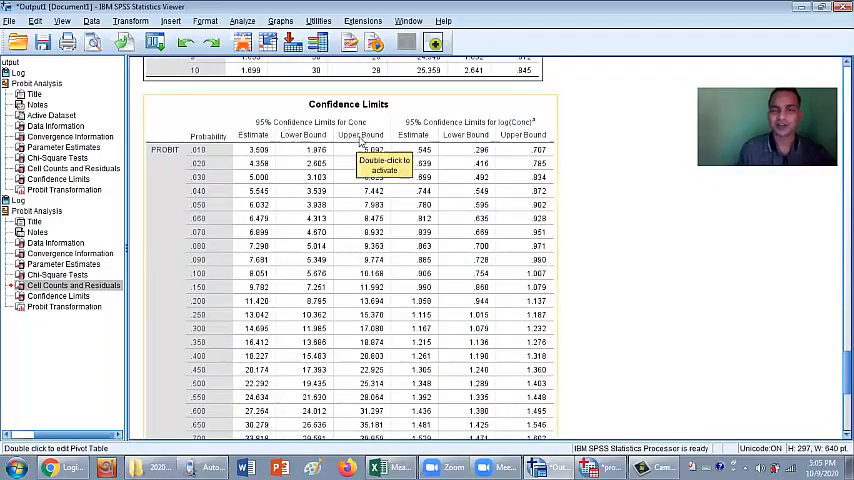
{"action": "mouse_move", "coordinate": [203, 160]}
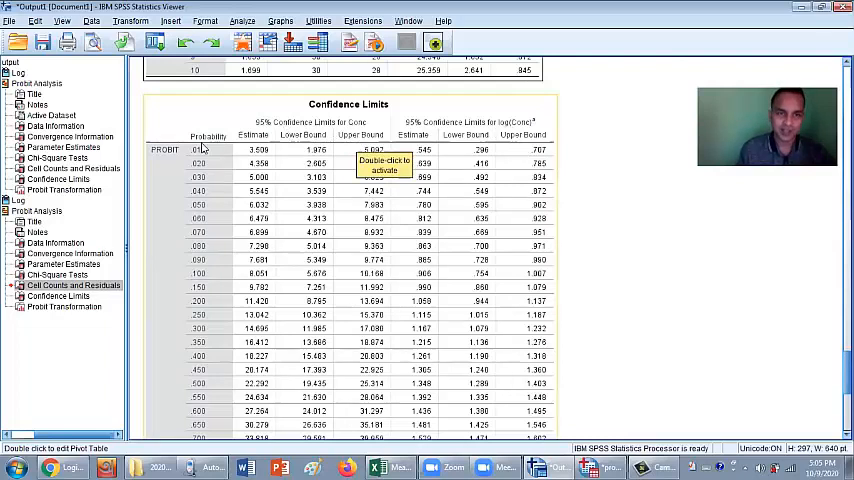